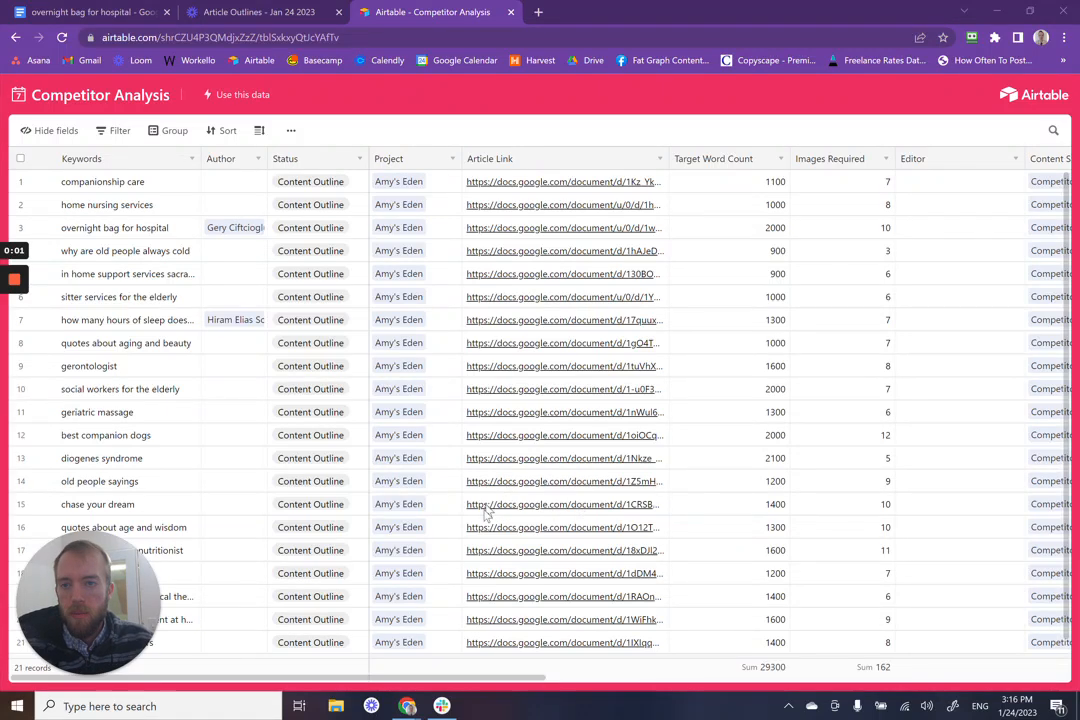
mouse_move(383, 483)
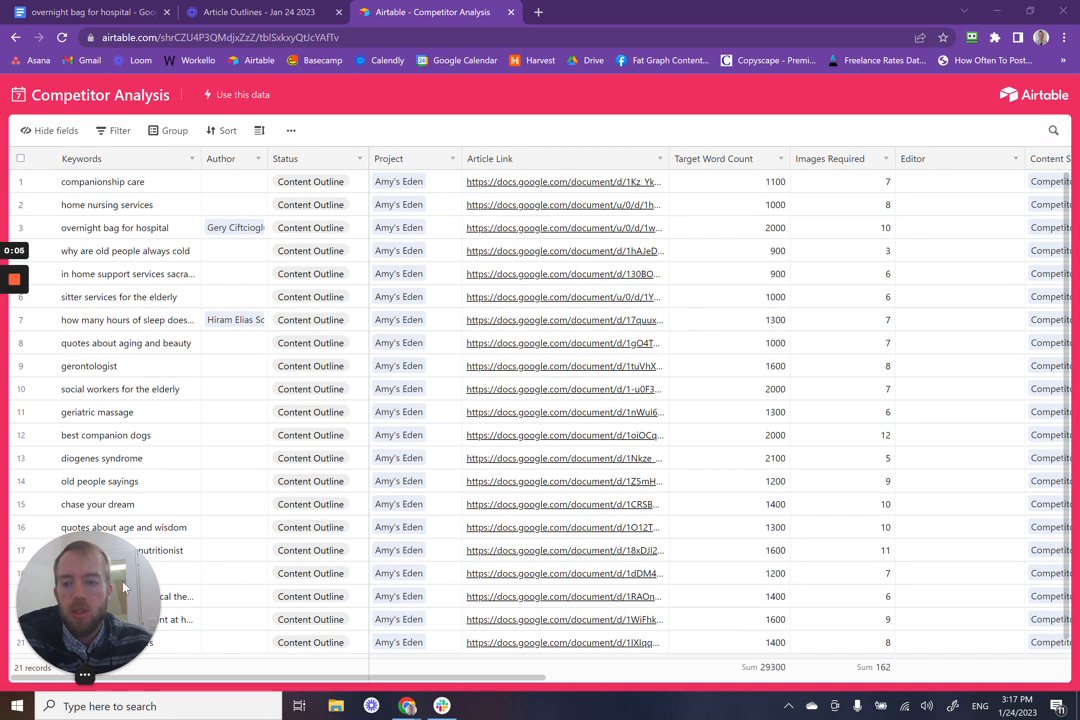
mouse_move(418, 395)
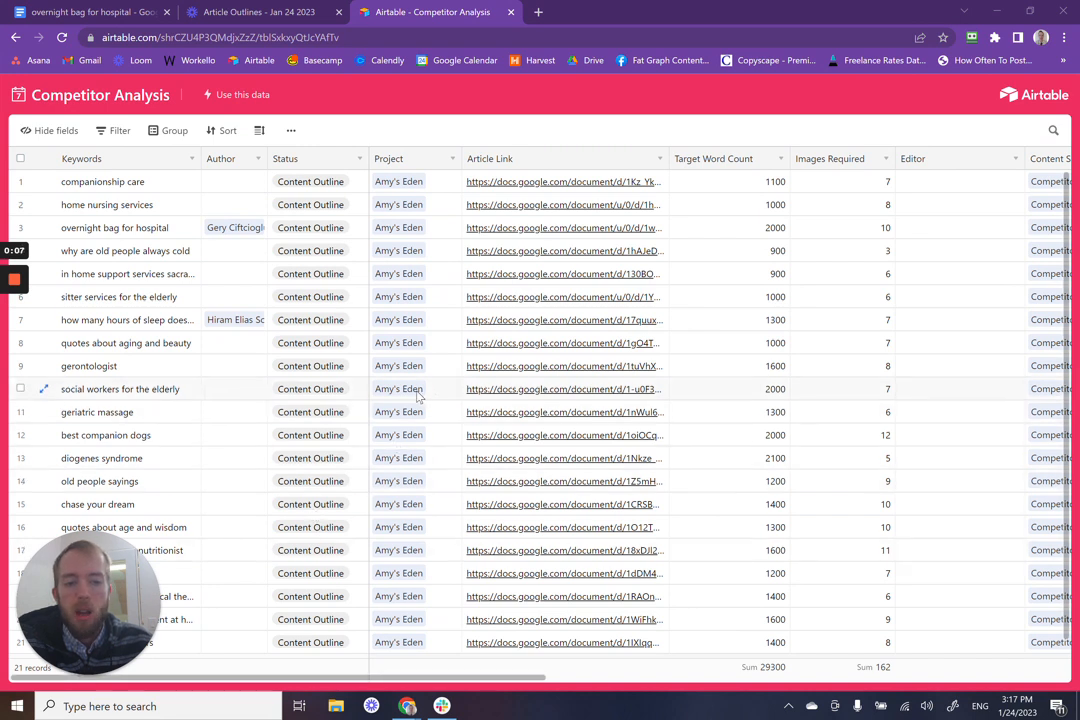
mouse_move(465, 695)
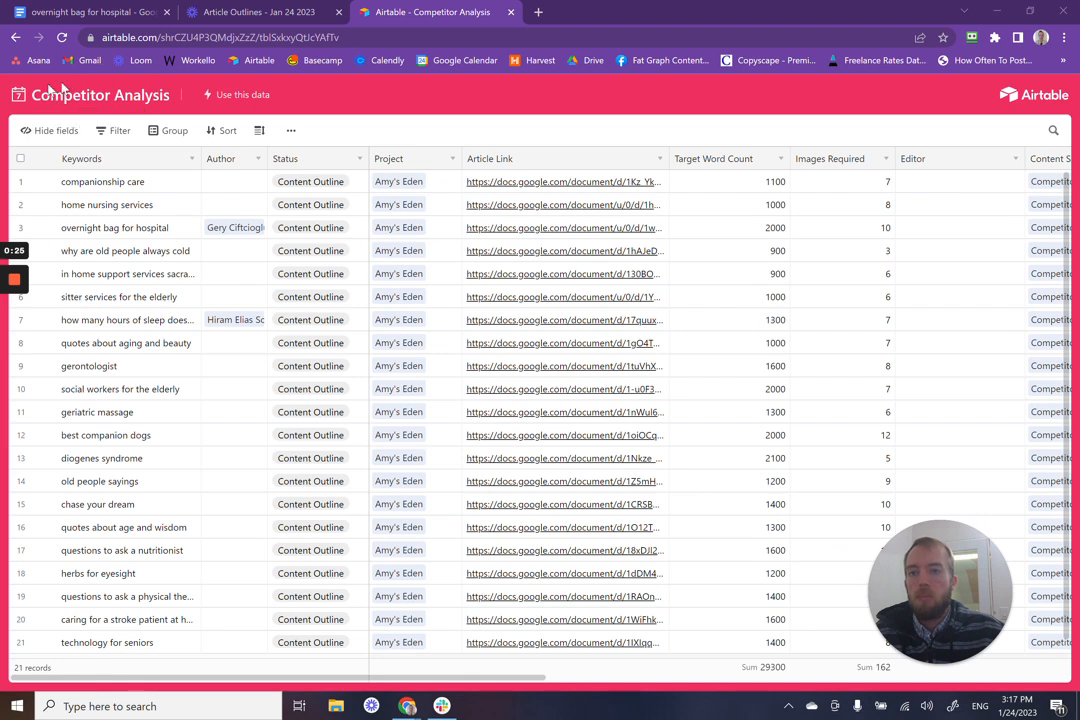
mouse_move(157, 210)
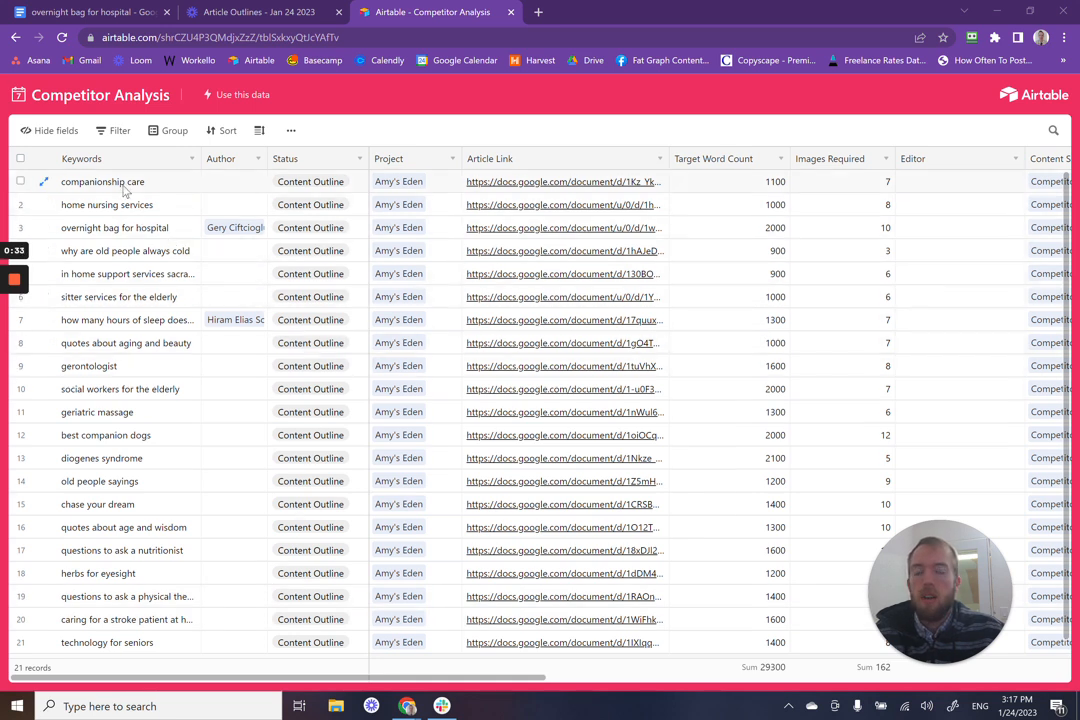
Scroll the Competitor Analysis table to the companionship care row and its article link
scroll(down, 3)
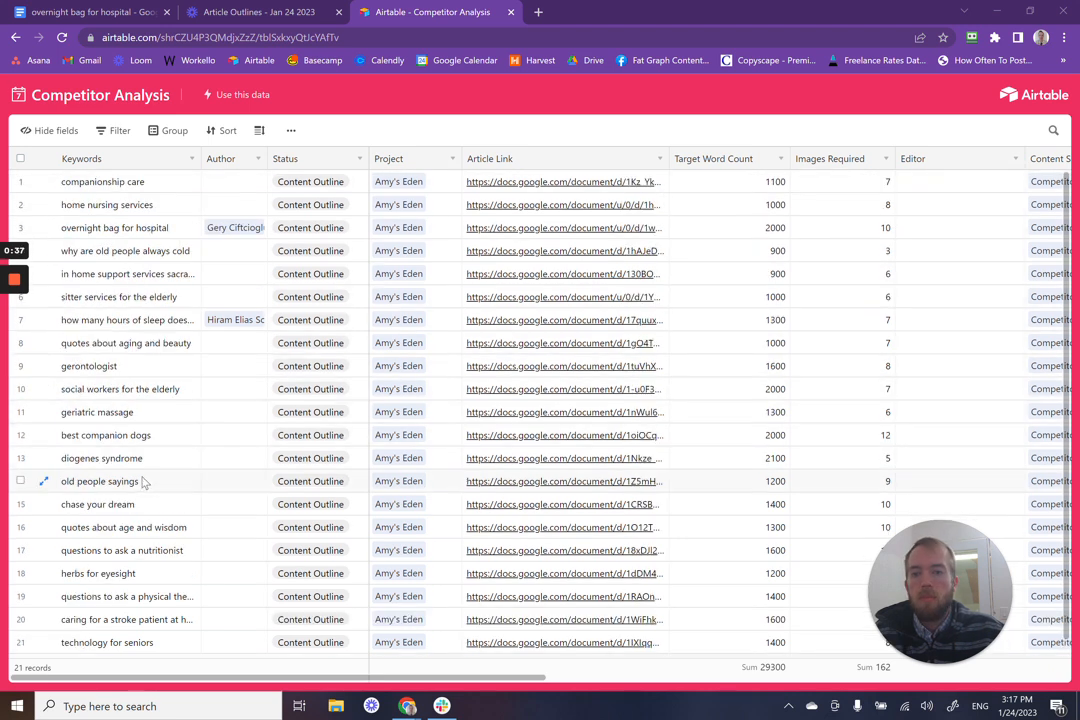
mouse_move(120, 190)
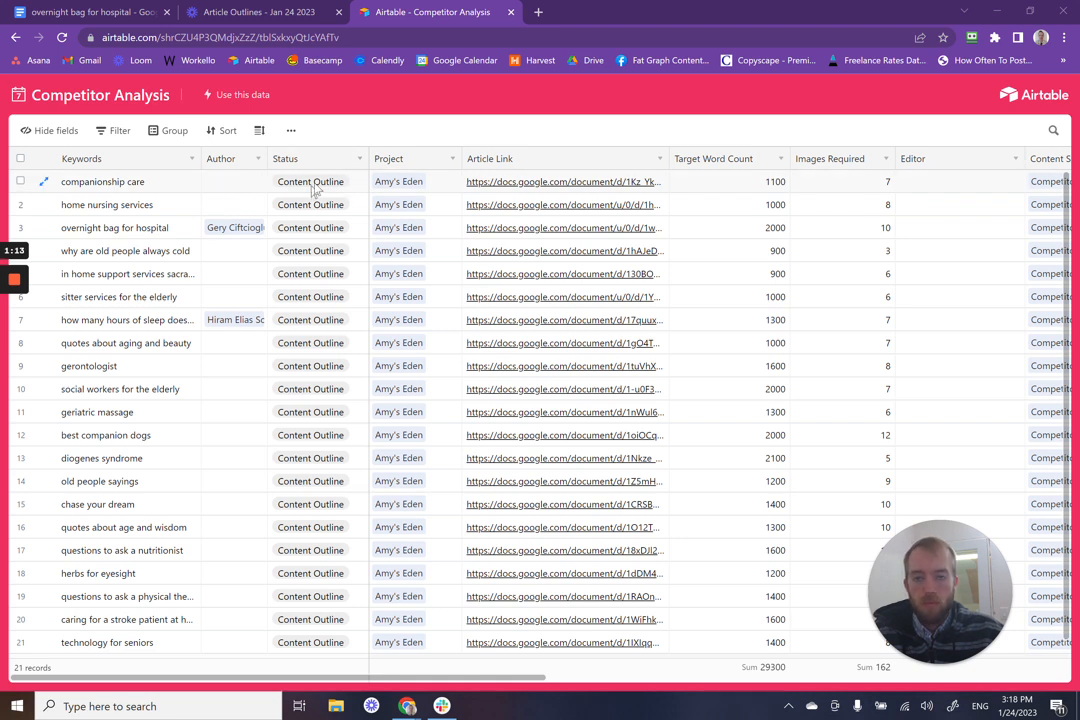
mouse_move(535, 168)
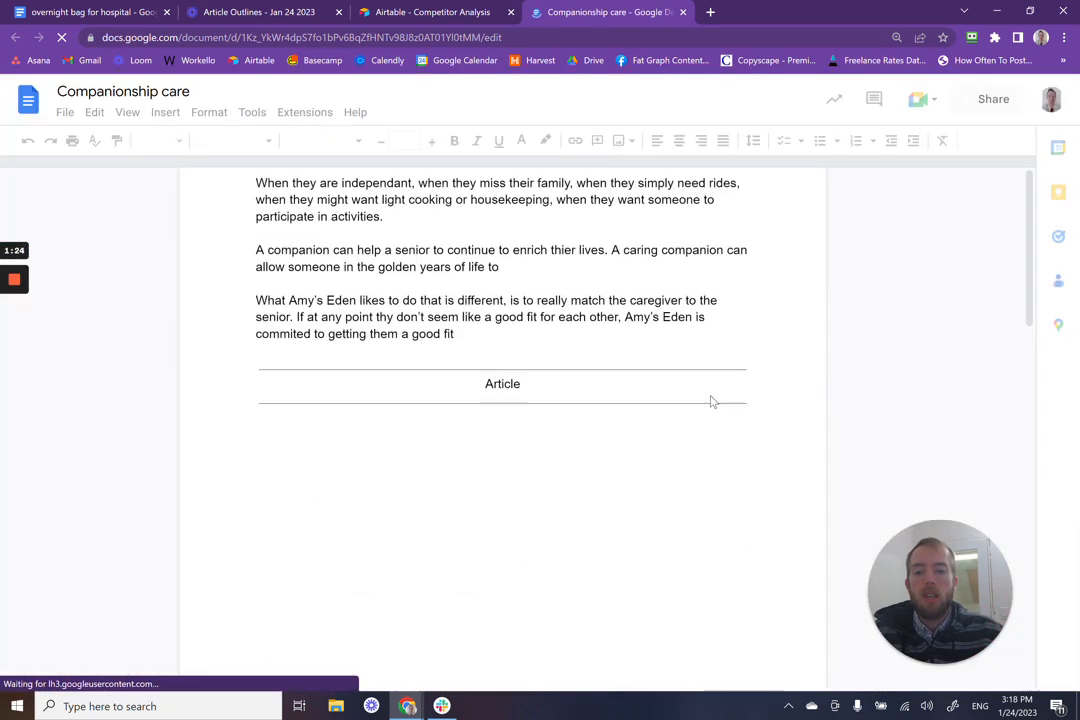
Scroll through the Companionship care outline toward the empty Article section
scroll(up, 3)
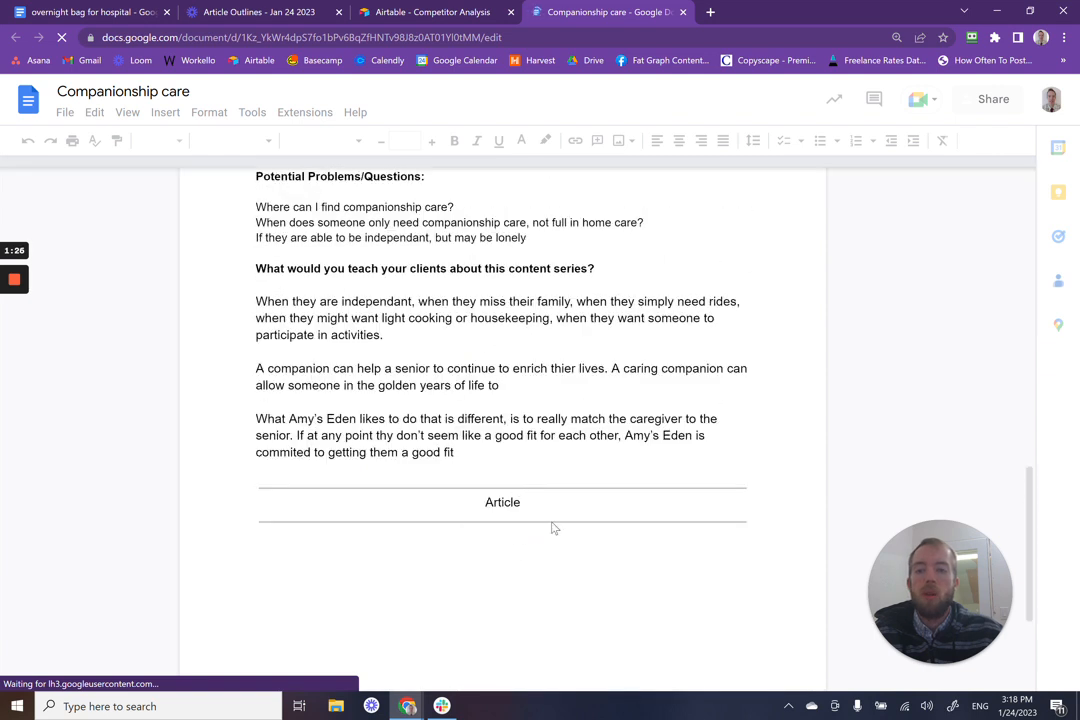
click(430, 12)
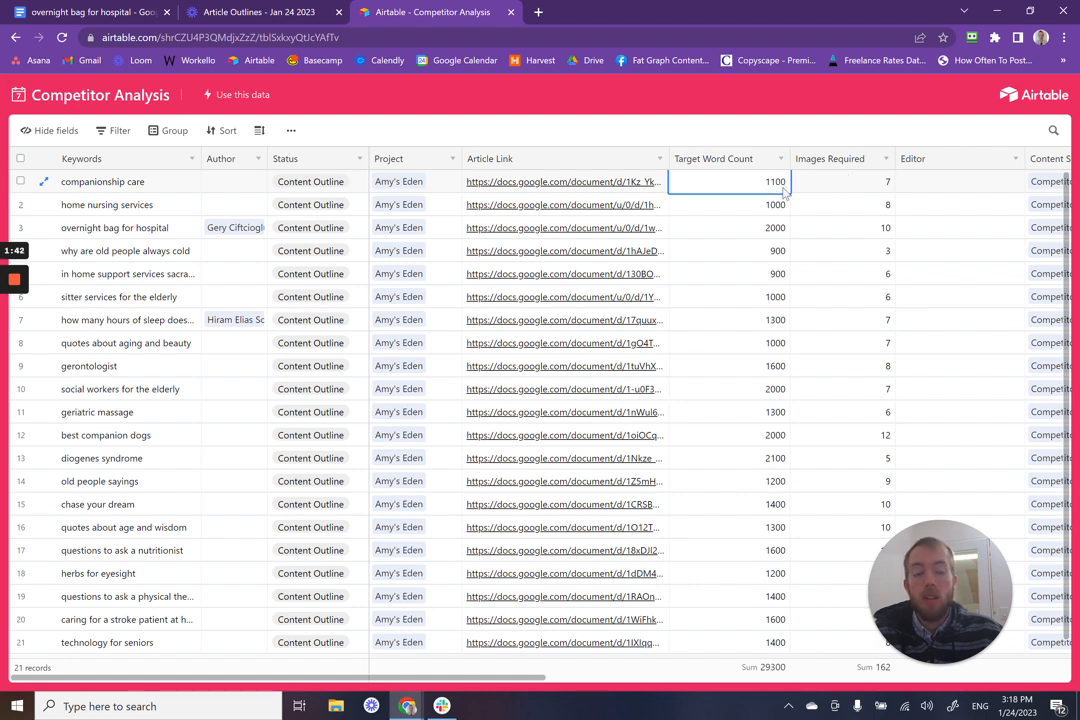
click(840, 181)
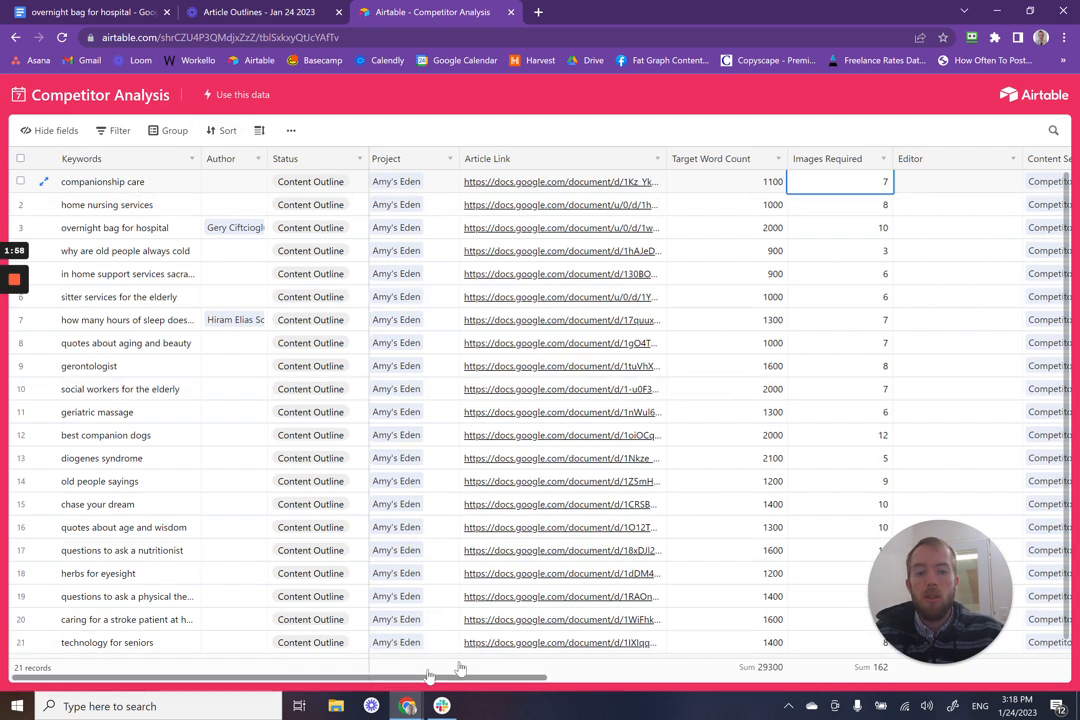
scroll(right, 3)
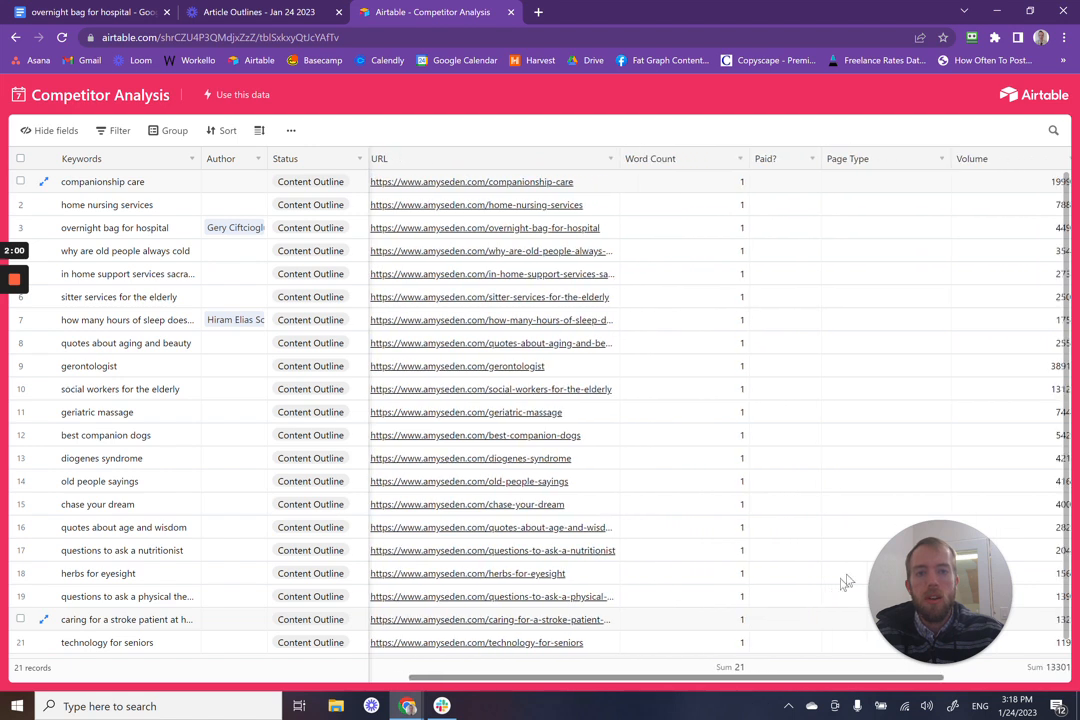
scroll(right, 3)
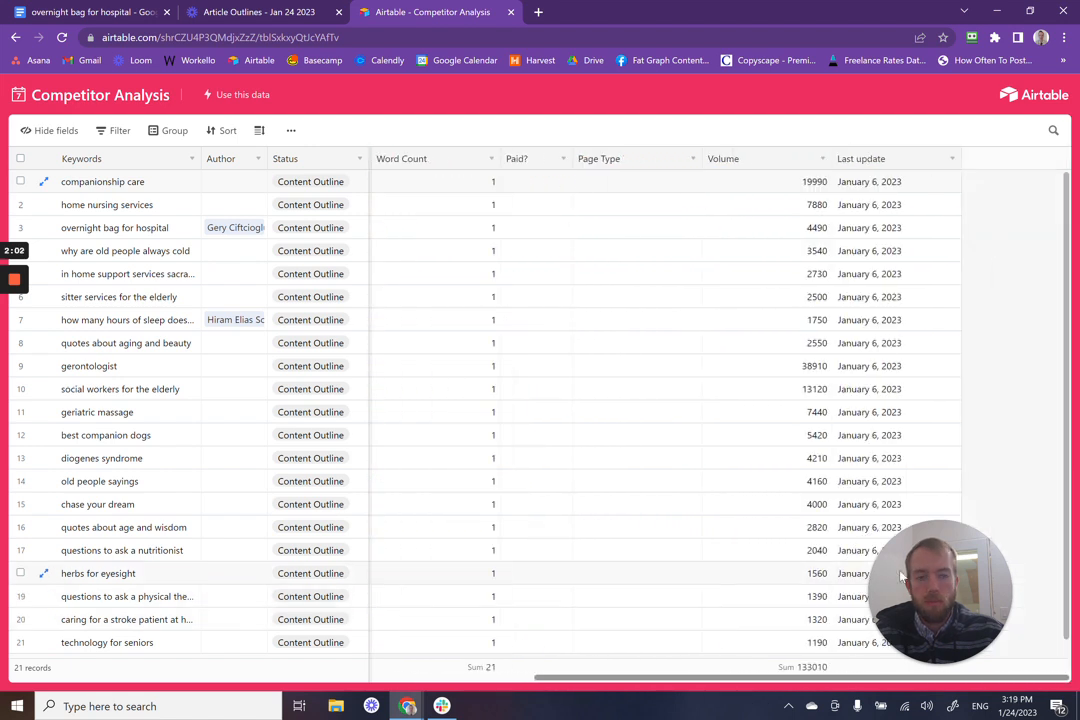
scroll(right, 3)
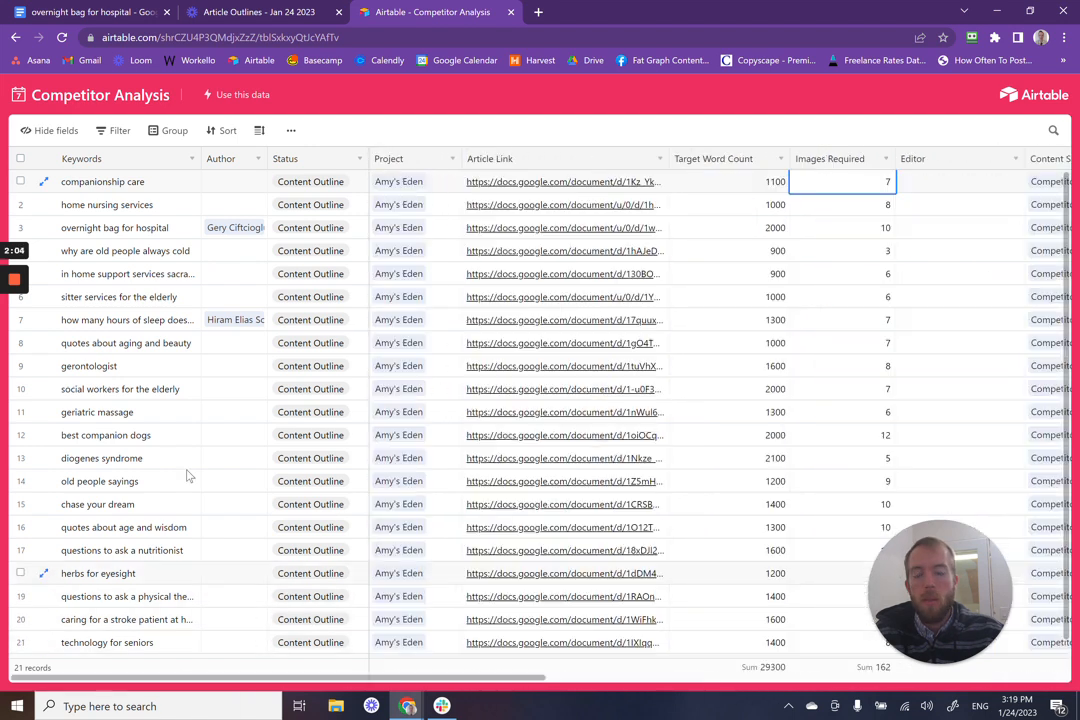